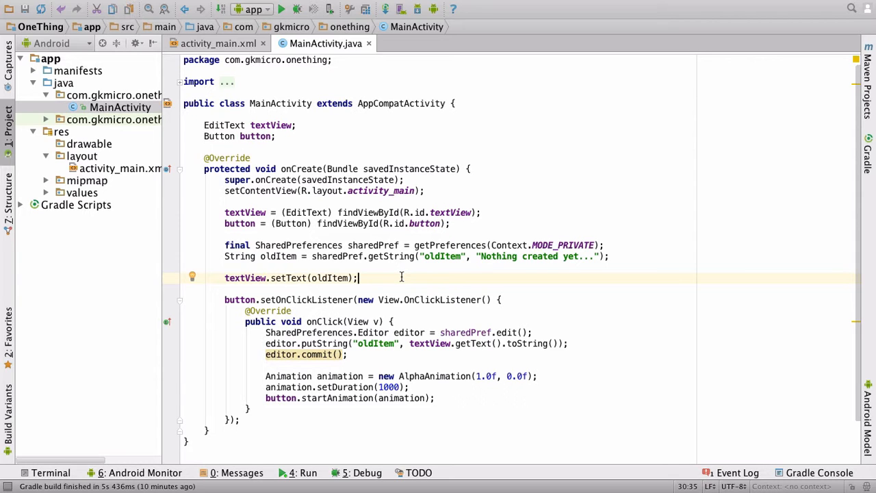
Open a blank line after button.startAnimation(animation); in the onClick handler.
{"action": "scroll", "scroll_direction": "down", "scroll_amount": 3}
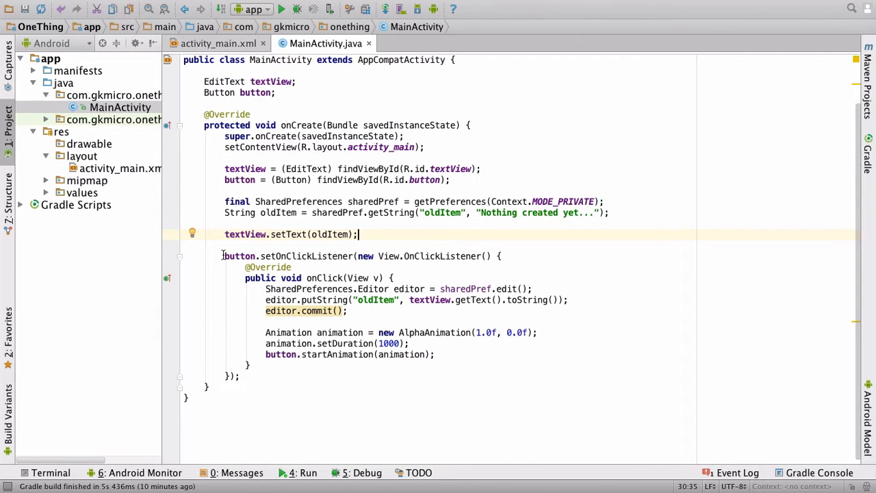
{"action": "left_click_drag", "start_coordinate": [224, 256], "coordinate": [239, 376]}
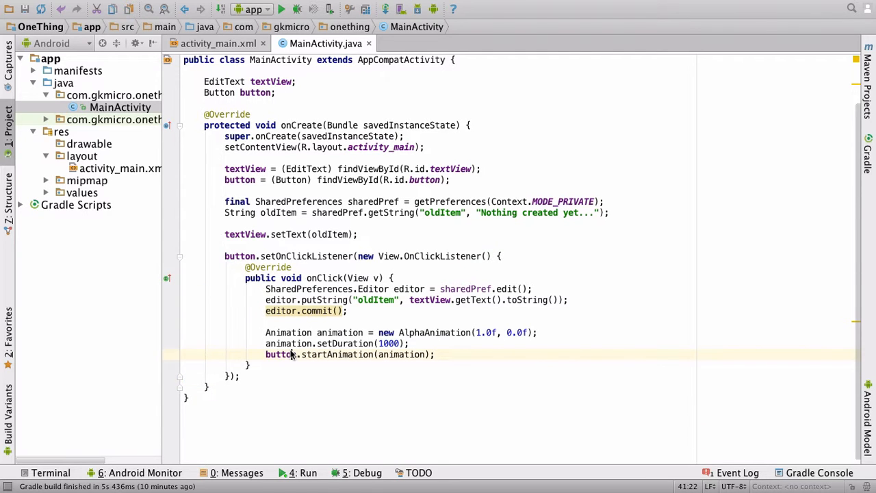
{"action": "left_click", "coordinate": [436, 354]}
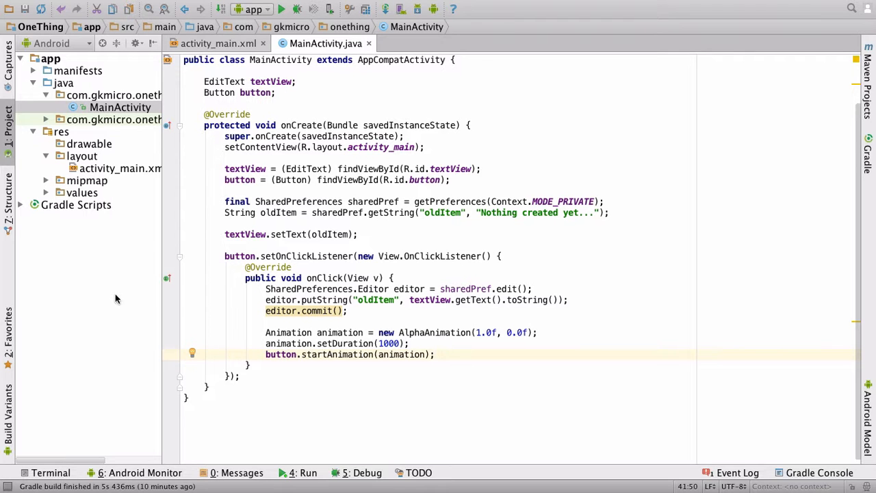
{"action": "left_click_drag", "start_coordinate": [266, 288], "coordinate": [251, 365]}
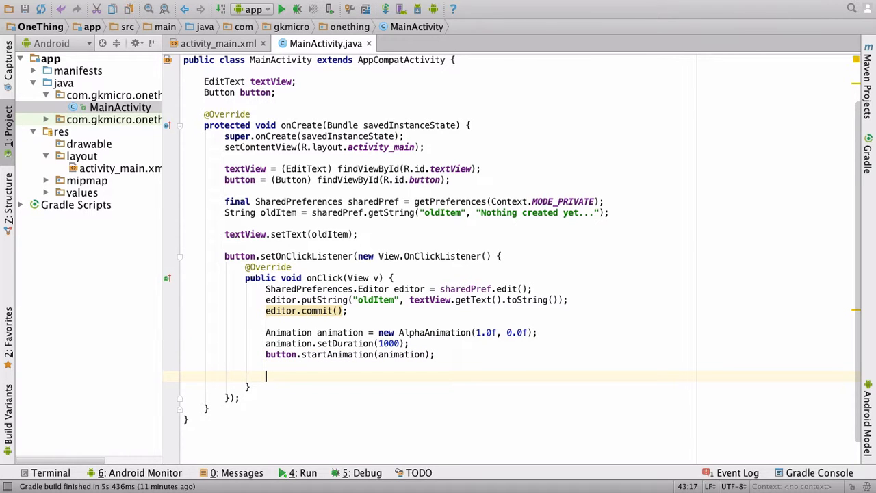
Type Log.d("DEBUG", "Button clicked!"); on the new line, using completion for Log.
{"action": "type", "text": "Lo"}
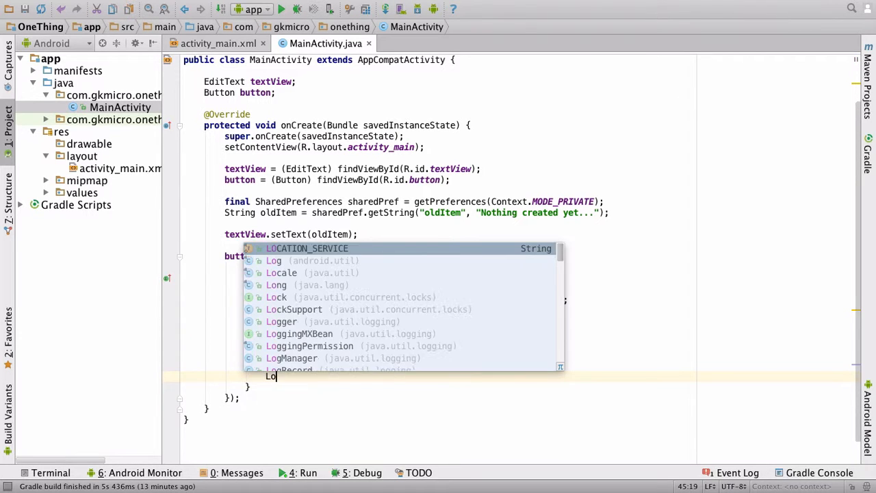
{"action": "type", "text": "Log.d("}
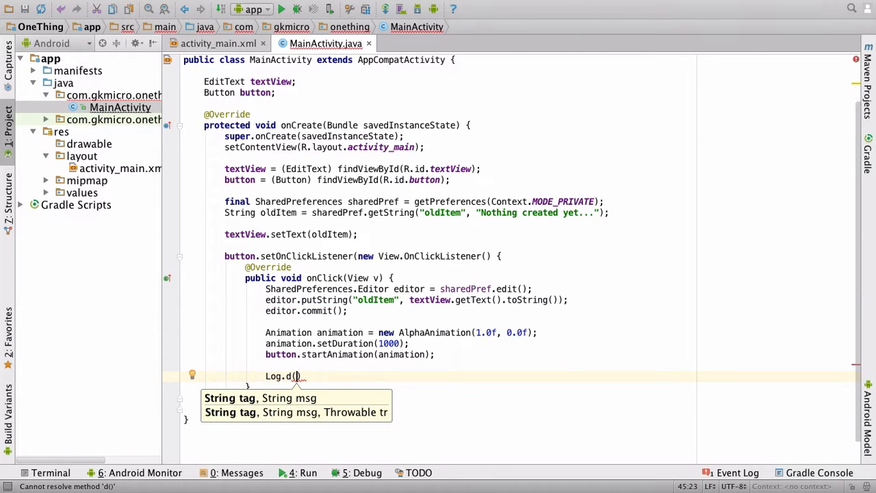
{"action": "type", "text": "\""}
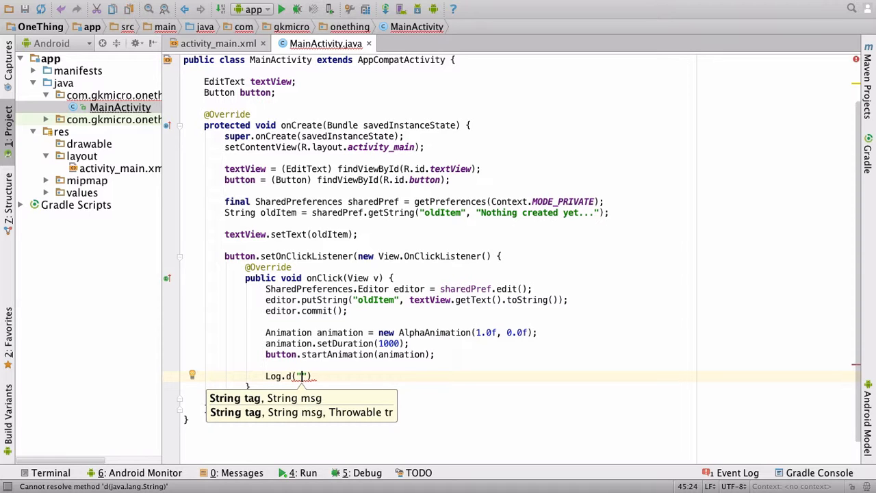
{"action": "type", "text": "DEBUG"}
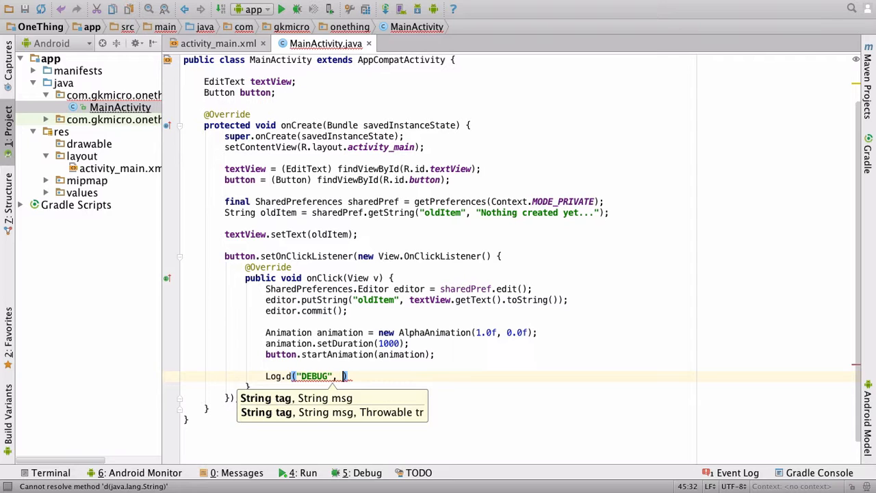
{"action": "type", "text": "\"\""}
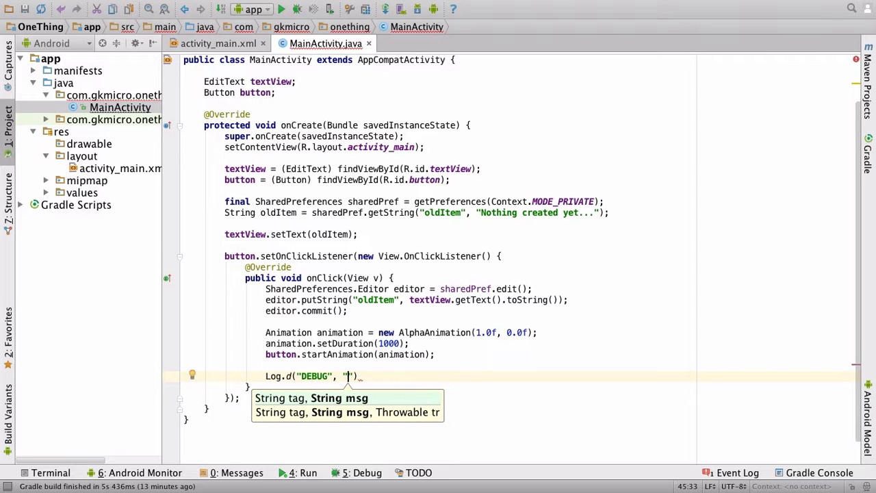
{"action": "type", "text": "B"}
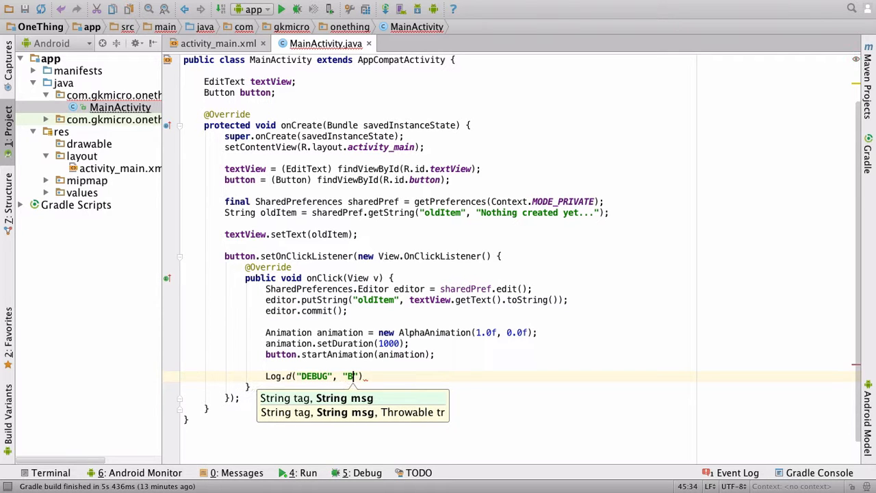
{"action": "type", "text": "utton clicked"}
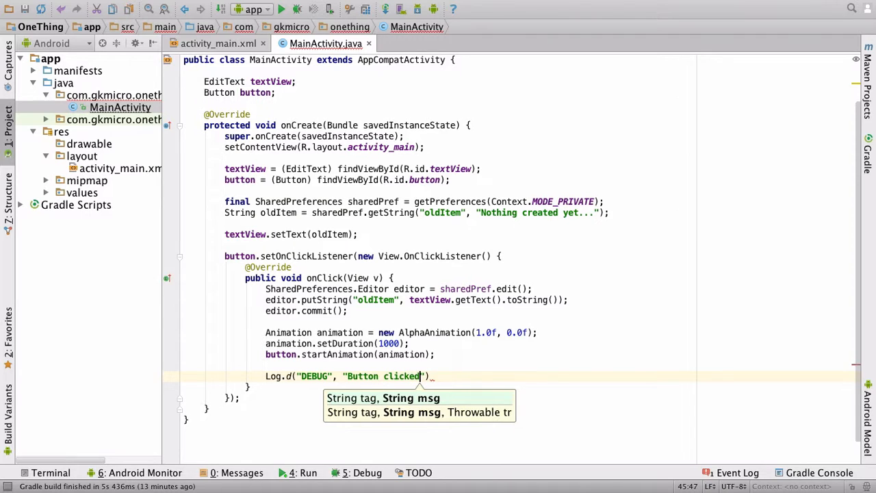
{"action": "type", "text": "!"}
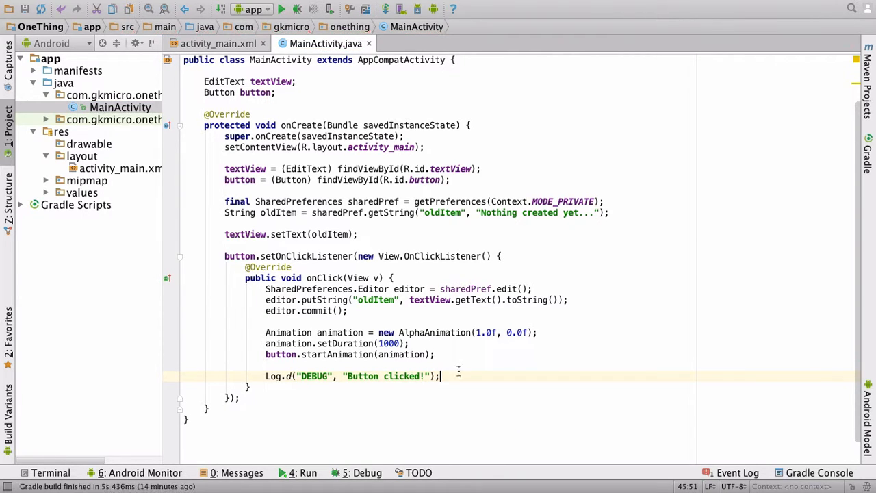
Debug the app on the running Nexus 5 API 22 emulator.
{"action": "left_click", "coordinate": [286, 9]}
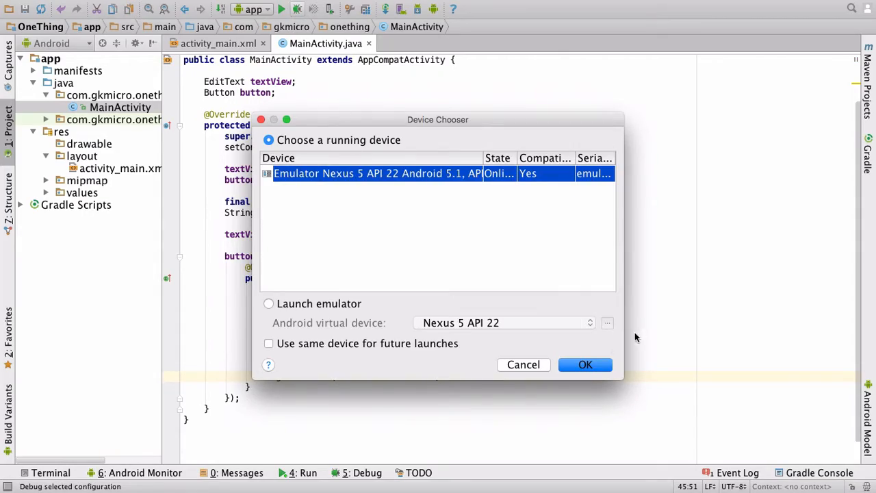
{"action": "left_click", "coordinate": [585, 365]}
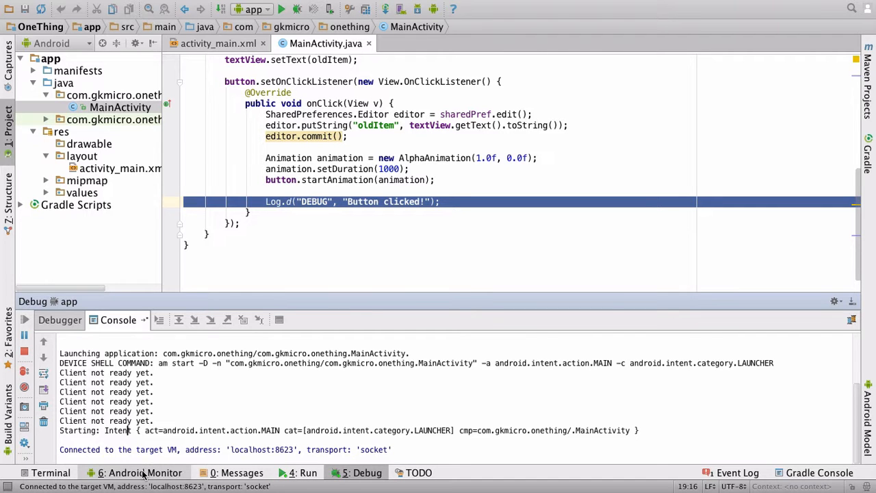
Open Android Monitor logcat for the Nexus 5 emulator, filtered to com.gkmicro.onething.
{"action": "left_click", "coordinate": [142, 472]}
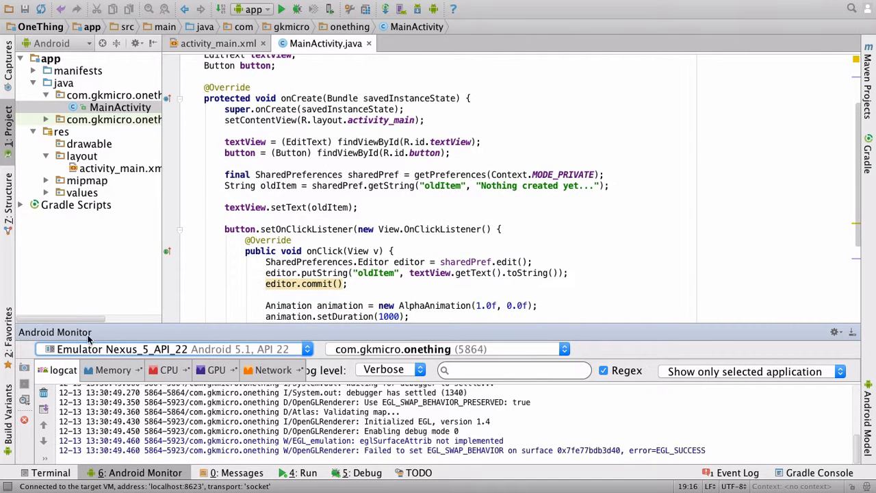
{"action": "left_click", "coordinate": [171, 350]}
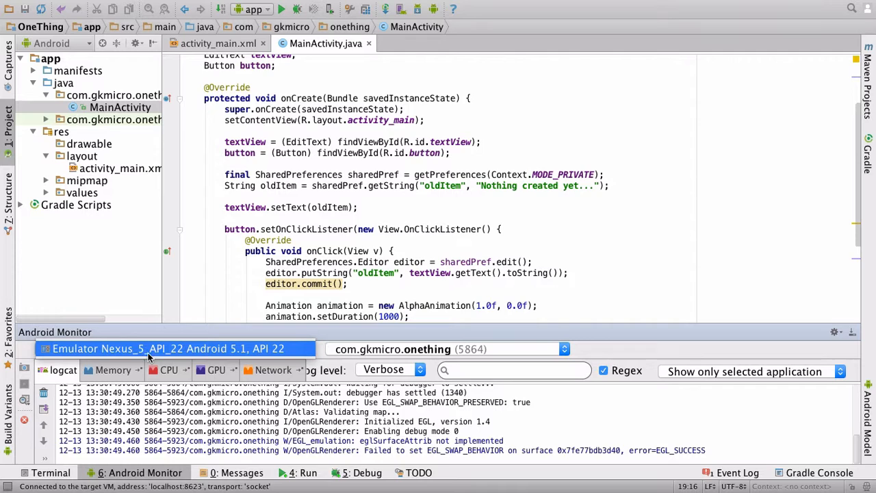
{"action": "mouse_move", "coordinate": [246, 348]}
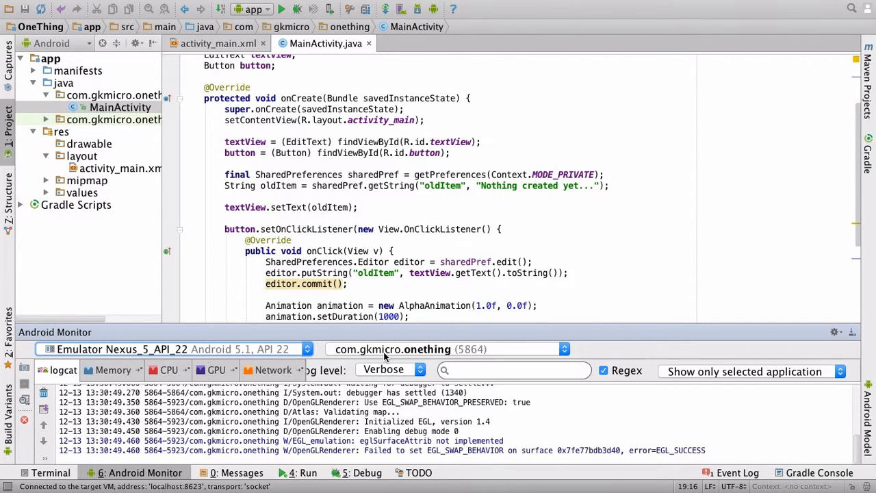
{"action": "mouse_move", "coordinate": [341, 356]}
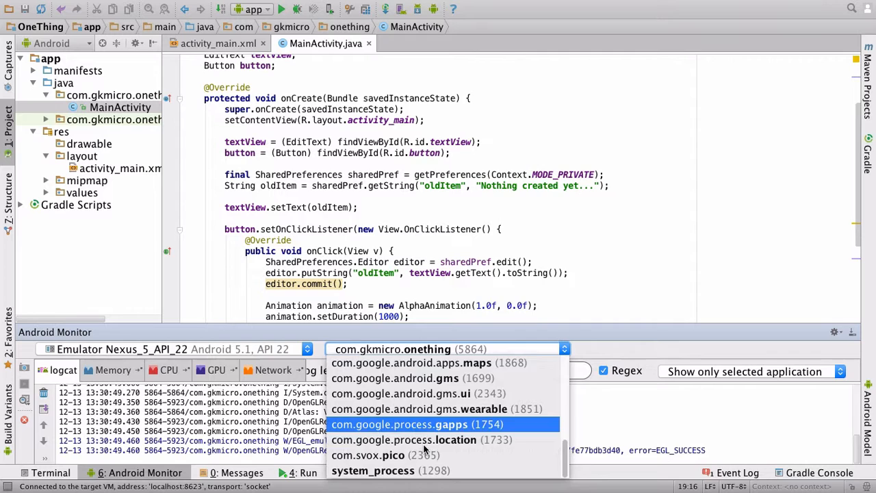
{"action": "left_click", "coordinate": [440, 349]}
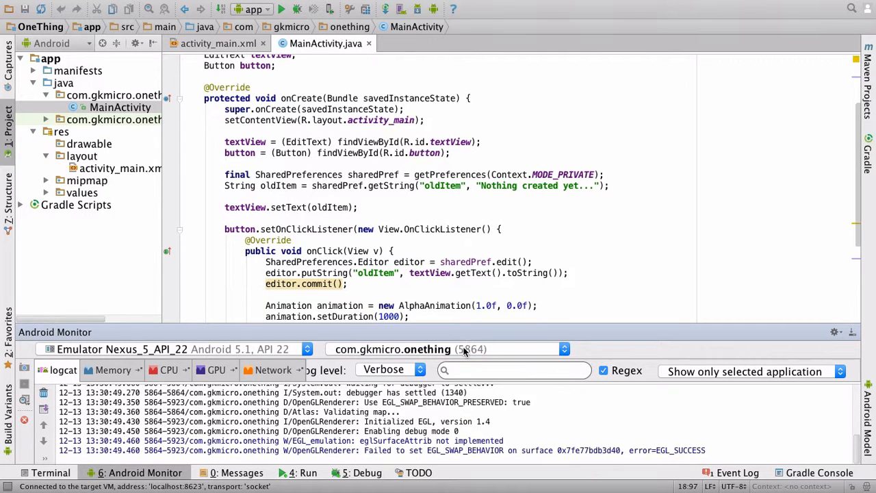